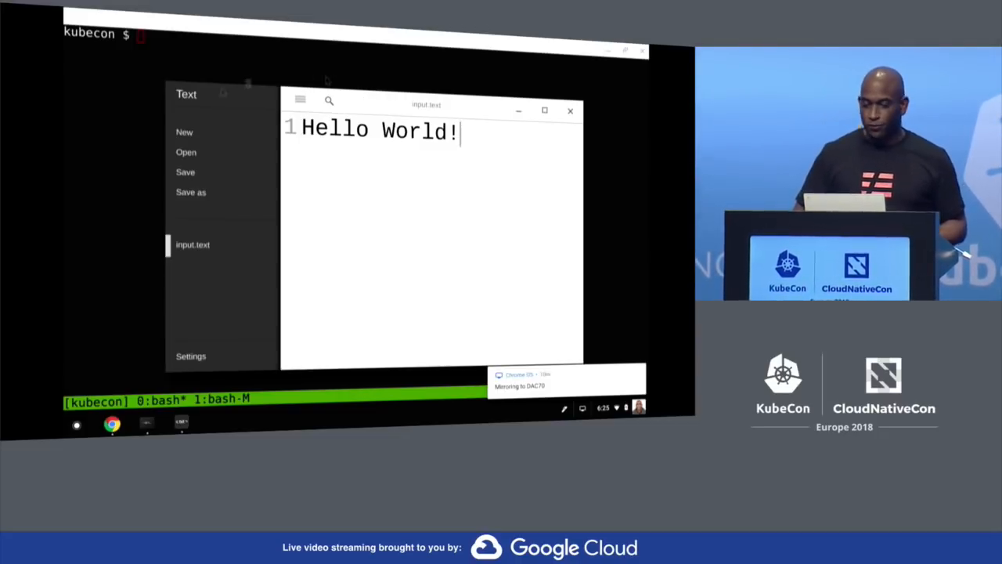
Close the input.text editor and list the pods running in the cluster.
click(570, 111)
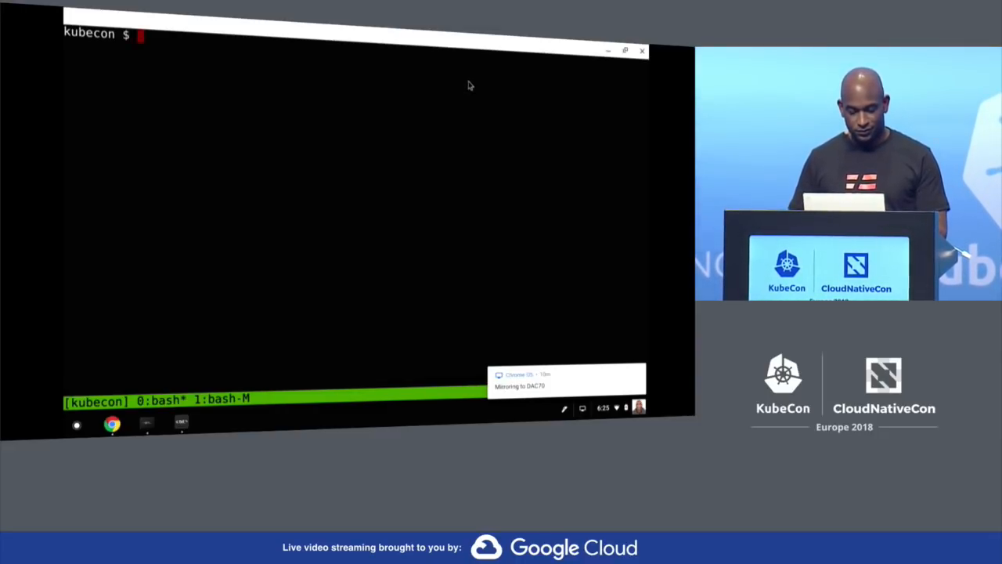
key(ctrl+r)
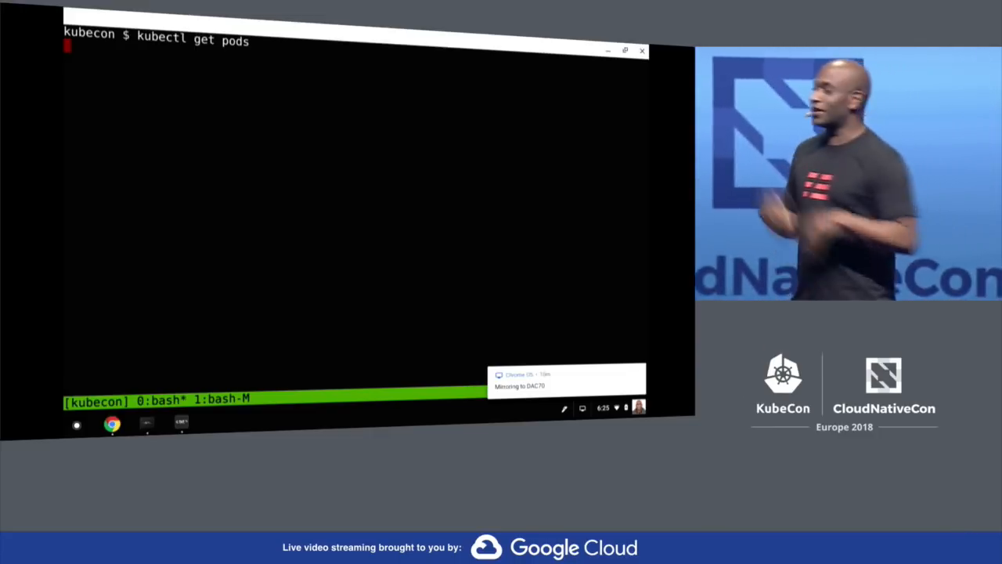
key(Return)
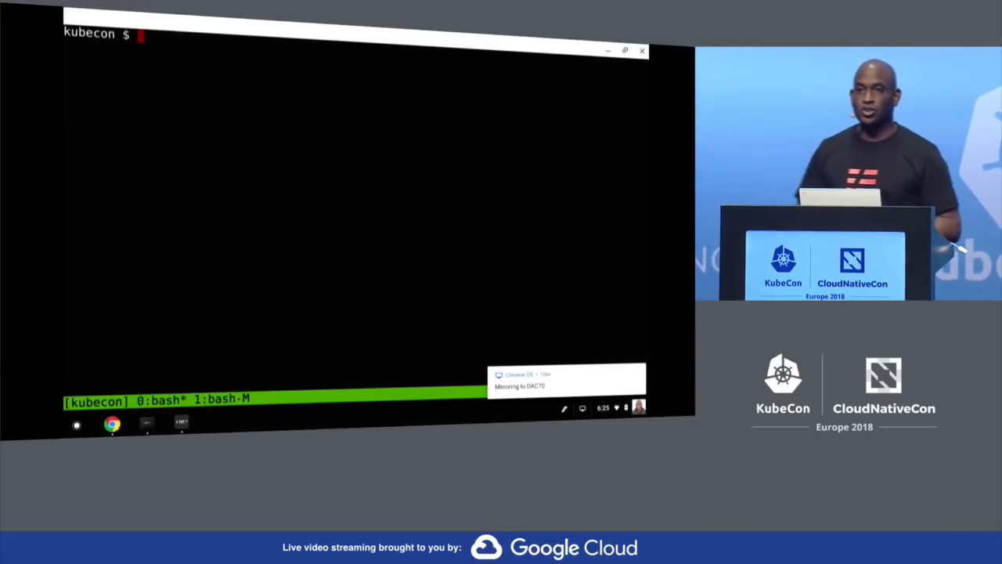
Print the translate function definition file functions/translate.json.
text(cat)
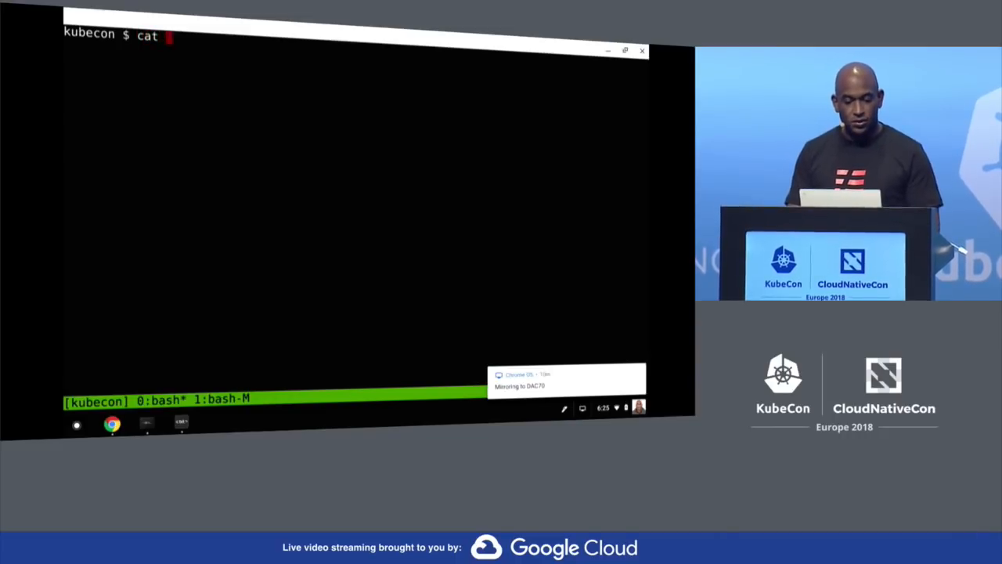
text(functions/translate.json)
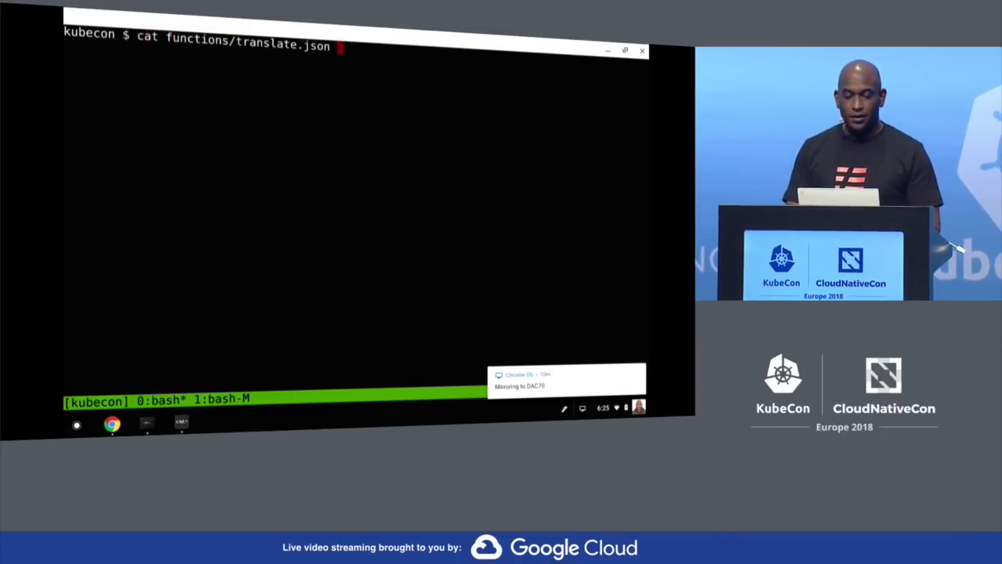
key(Return)
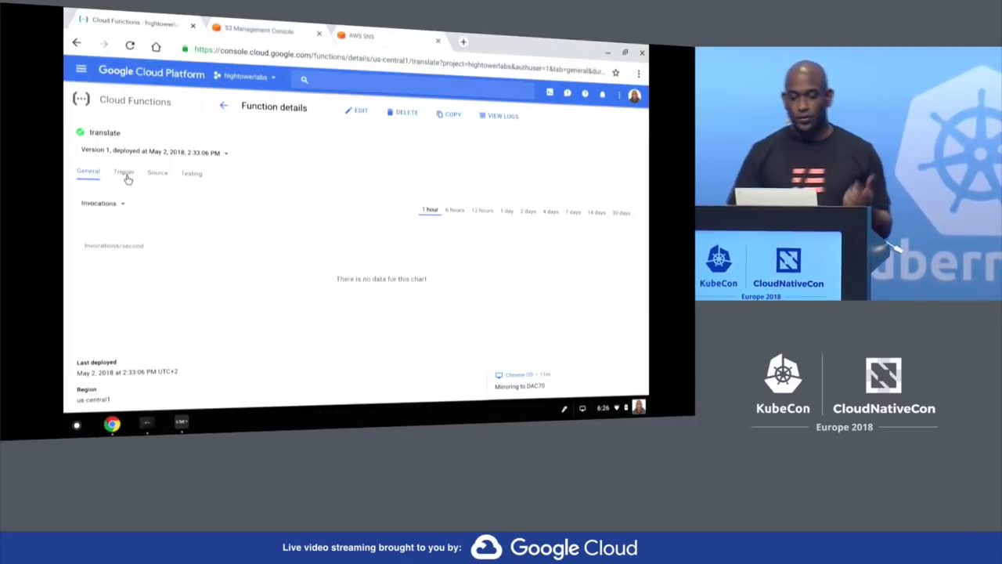
Glance at the translate function's trigger details in Cloud Functions.
click(124, 172)
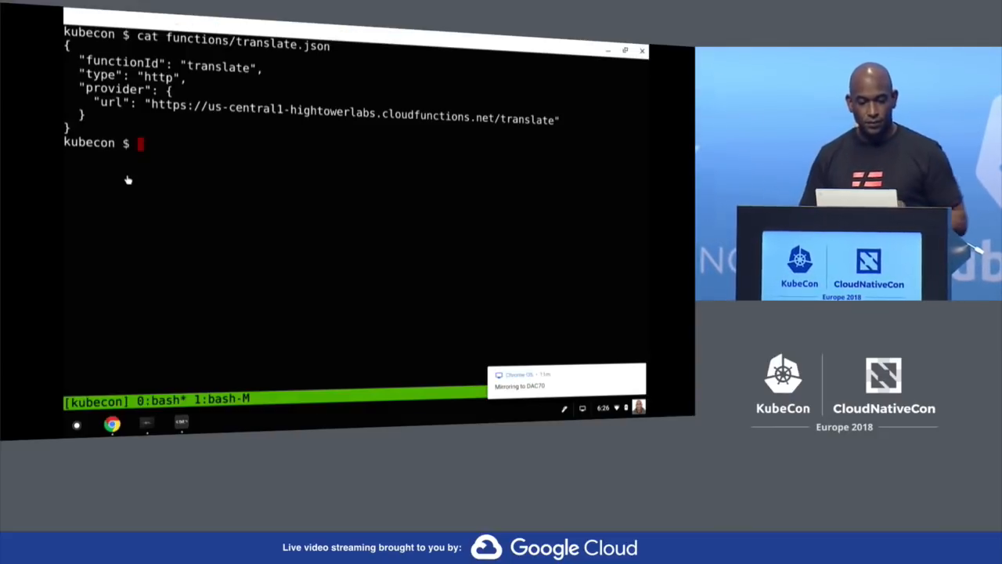
mouse_move(242, 139)
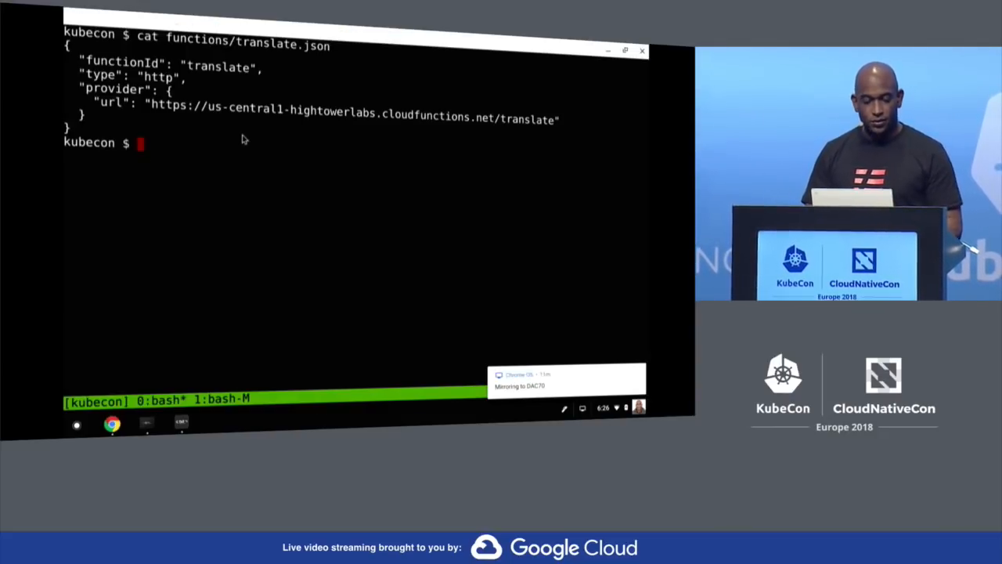
Run eventctl function create -f functions/translate.json to register the translate function.
text(eventctl)
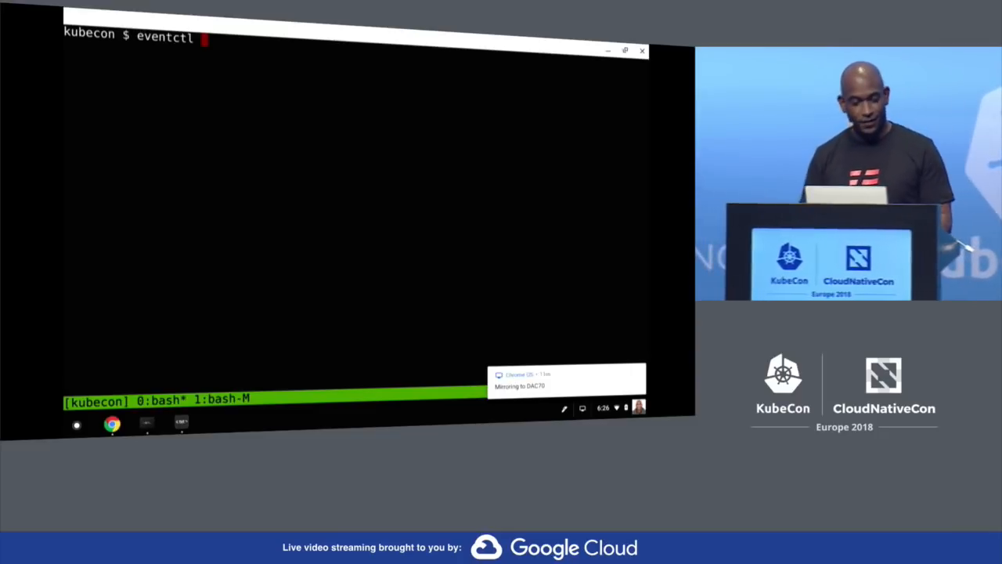
text(fun)
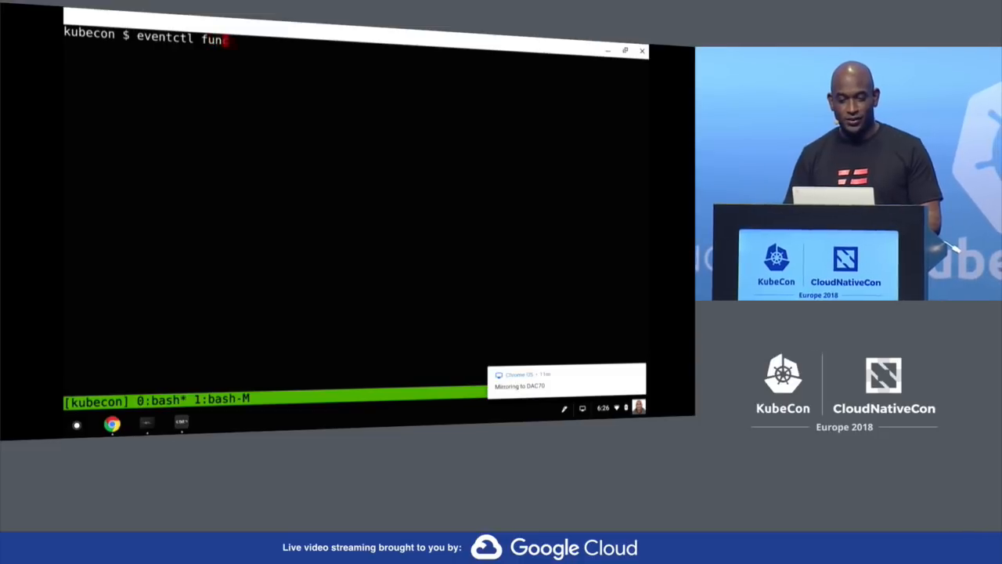
text(ction create -f functions/translate.json)
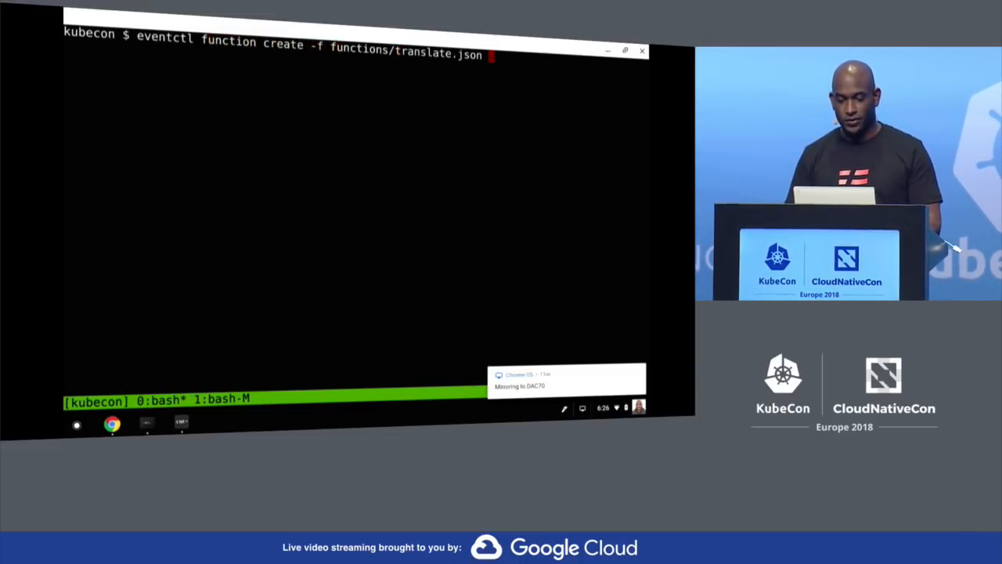
key(Return)
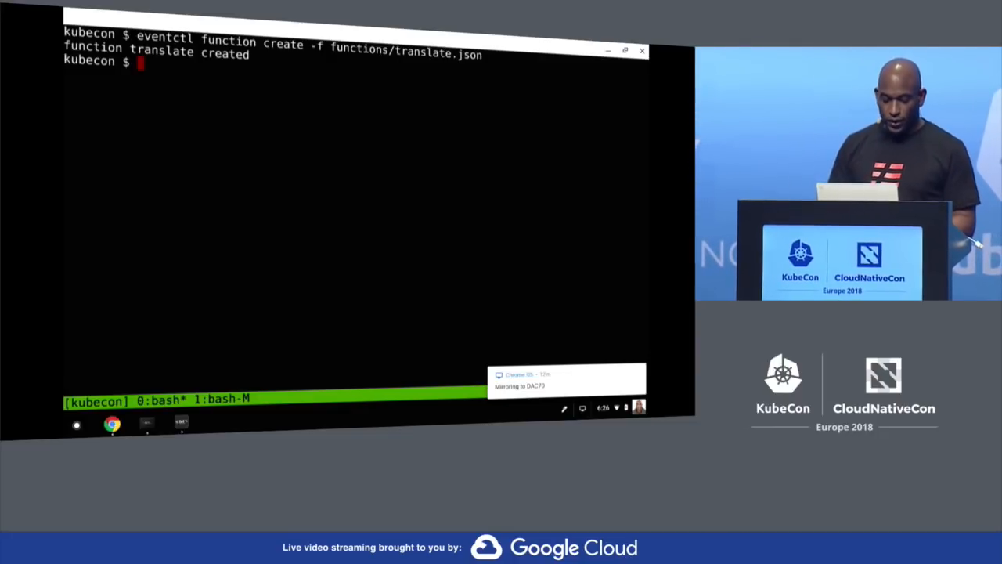
text(cat d)
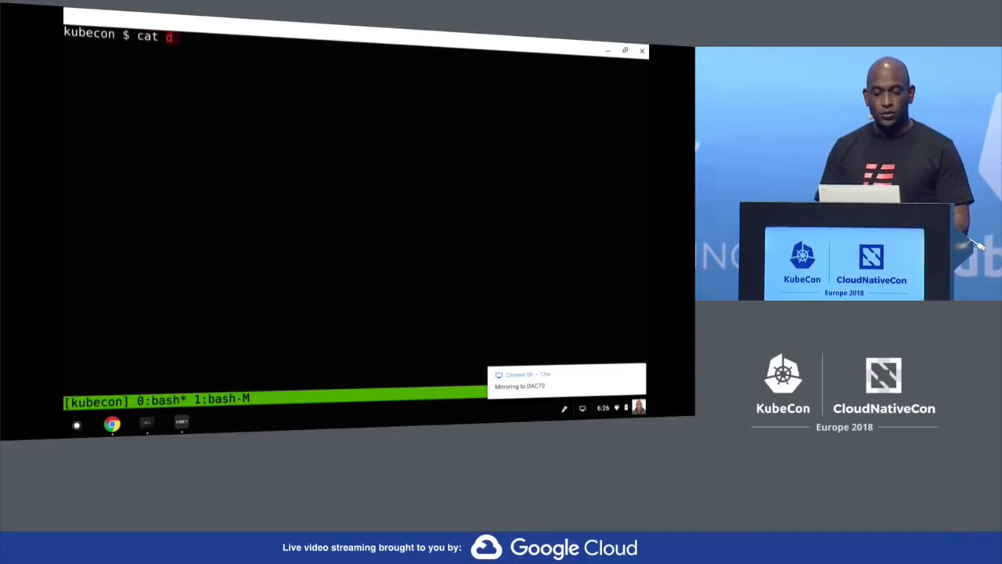
Show subscriptions/s3.json and run eventctl subscription create -f subscriptions/s3.json.
text(subscriptions/s3.json)
key(Return)
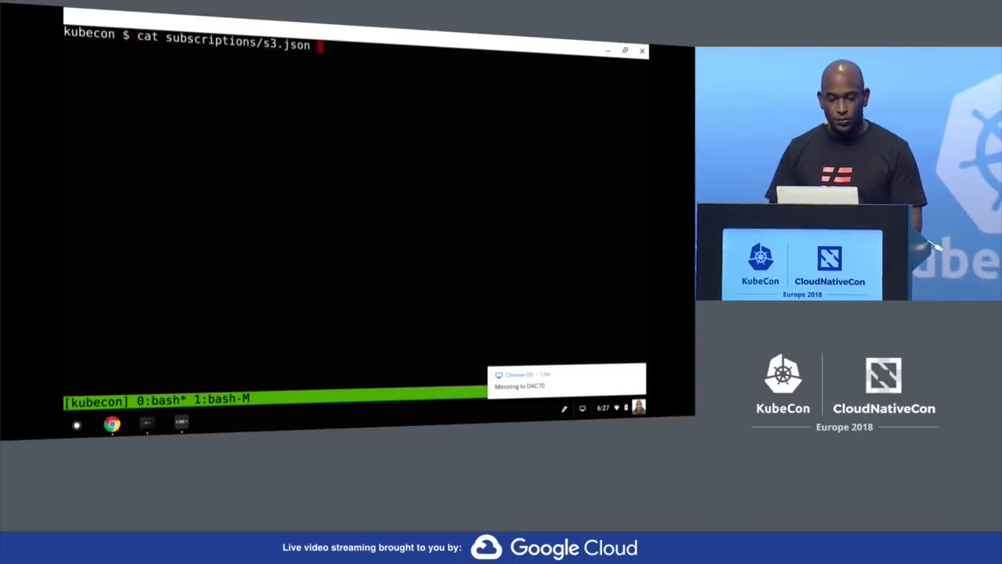
text(eventctl function create -f functions/translate.json)
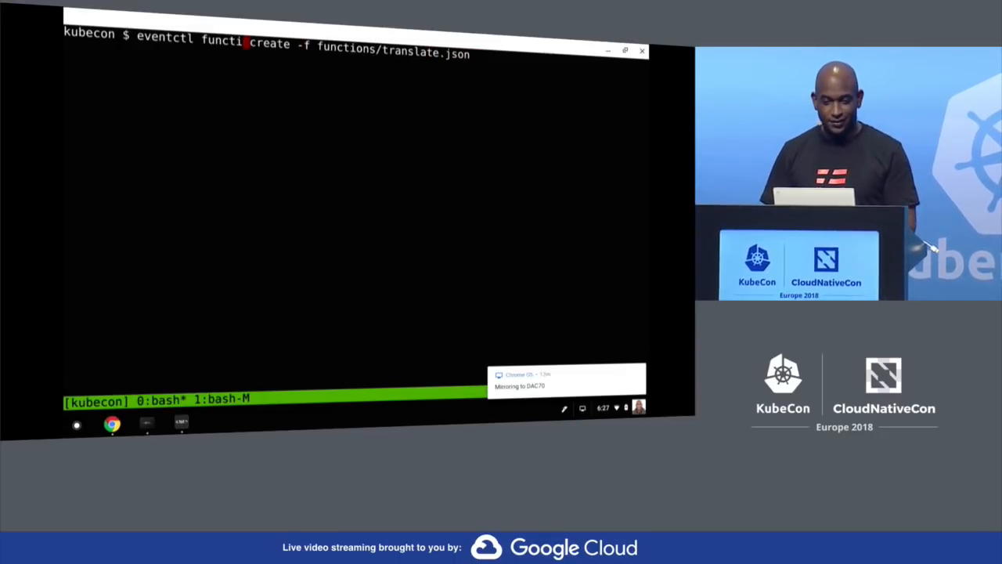
text(subscription)
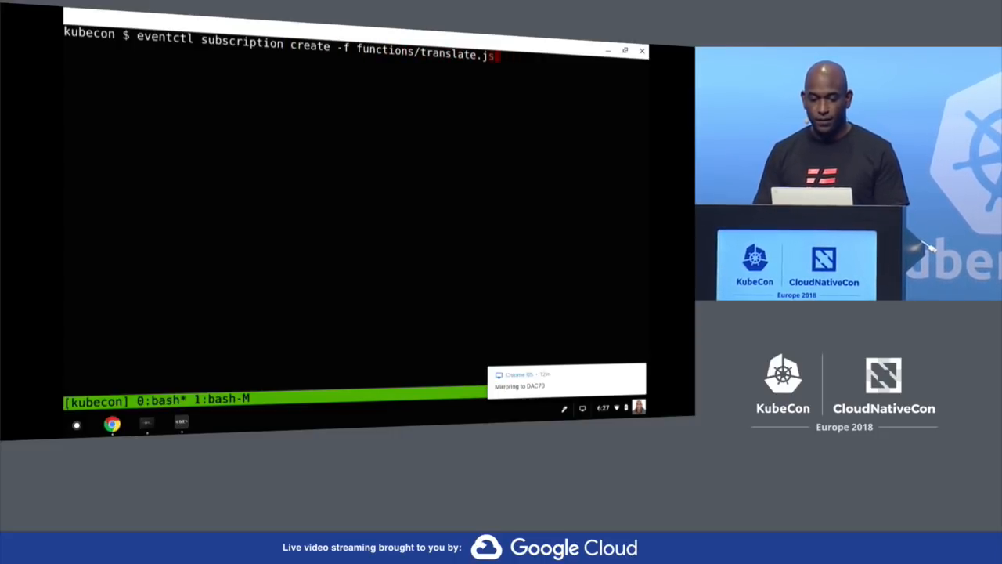
text(subscriptions/s3.json)
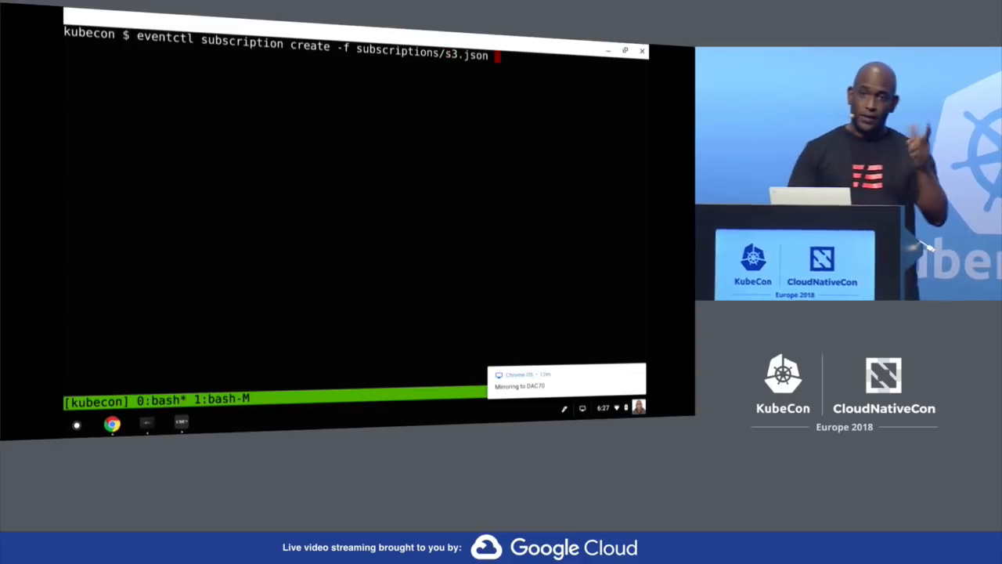
key(Return)
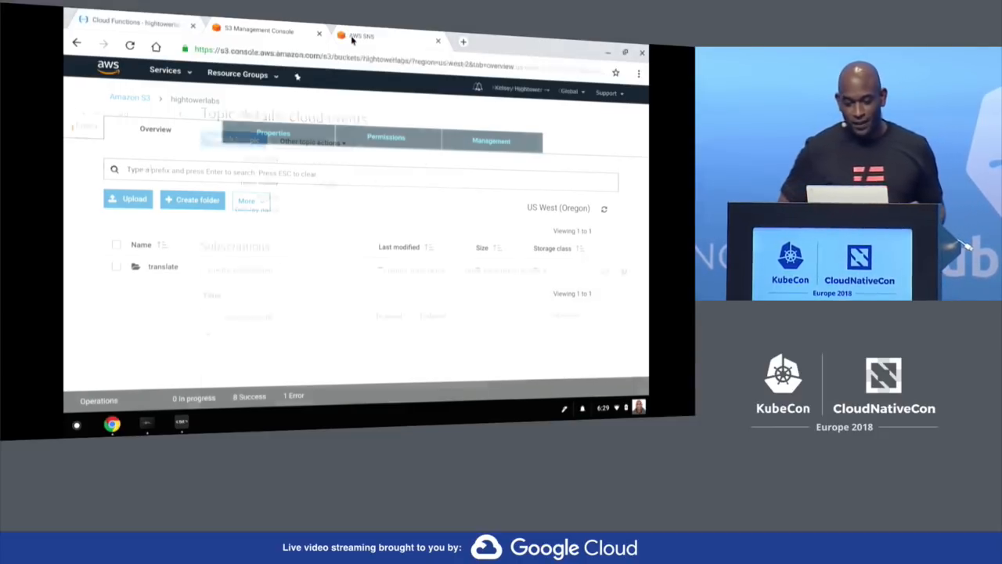
View the cloud-events SNS topic's translate subscription, then return to the S3 bucket.
click(368, 36)
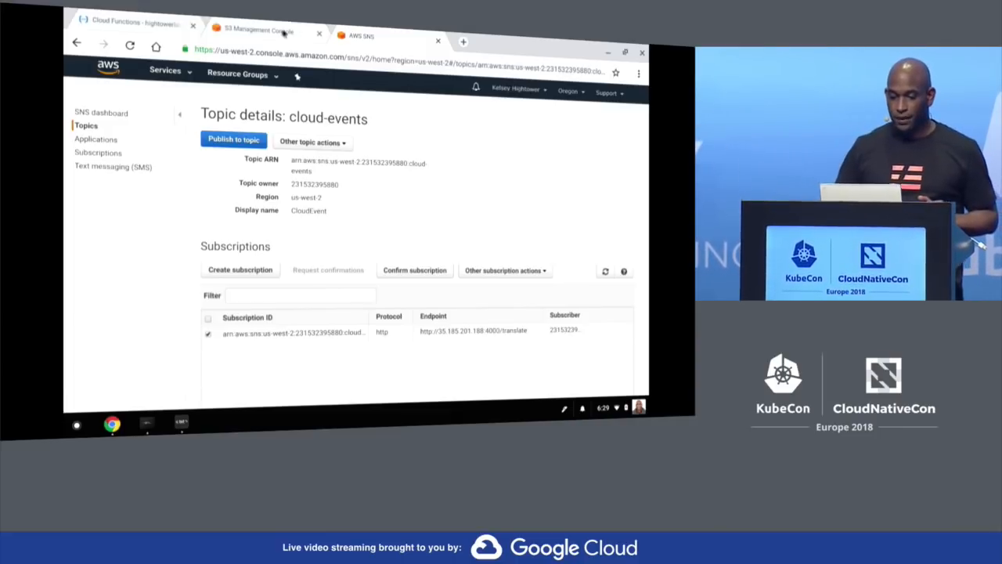
click(250, 29)
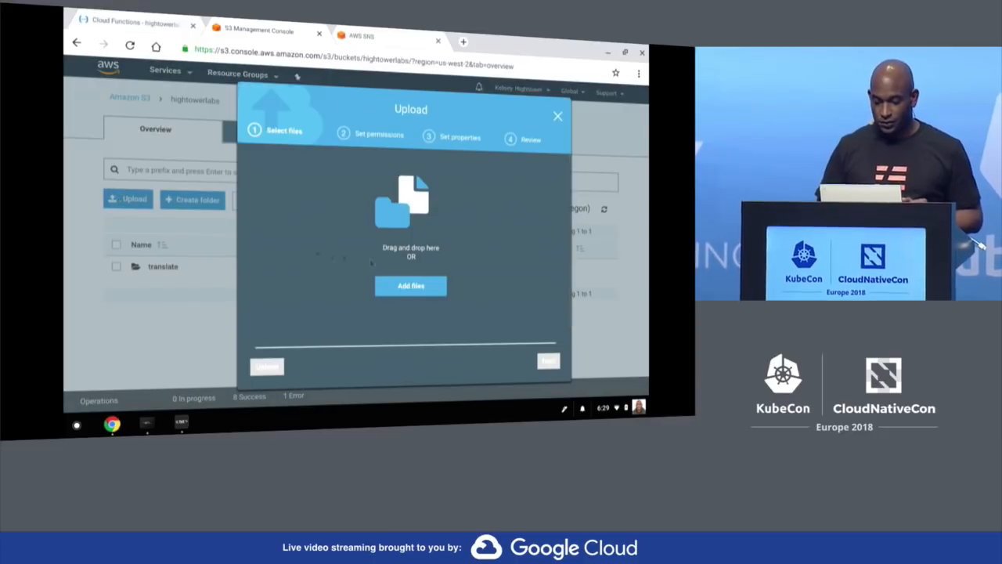
Upload input.text to hightowerlabs and refresh the listing until results.text appears.
click(411, 285)
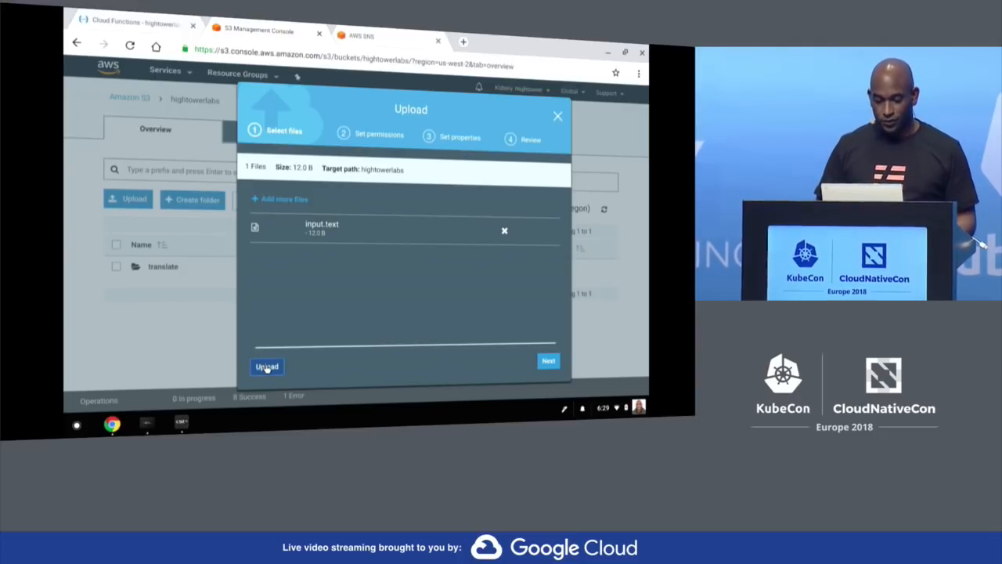
click(266, 367)
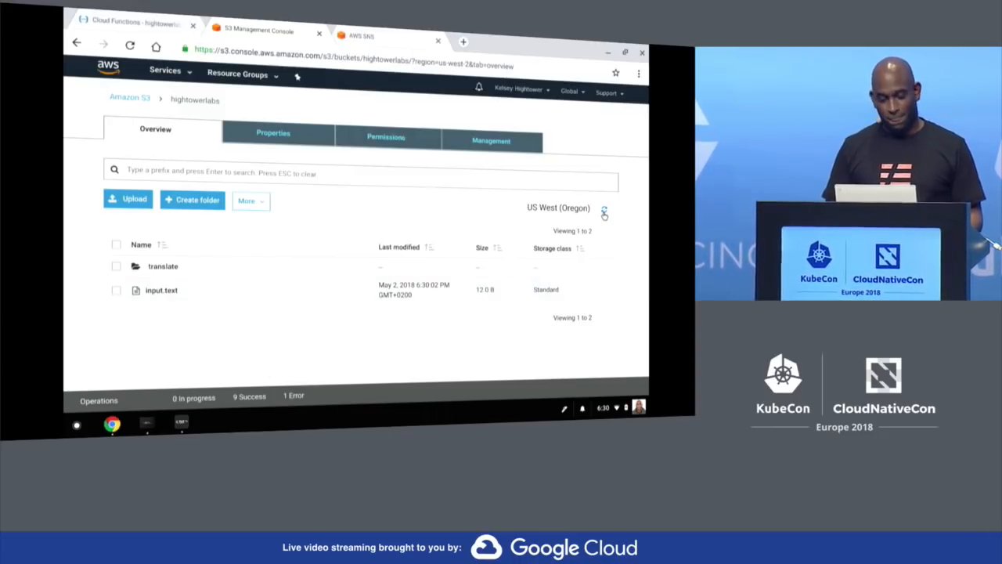
click(604, 212)
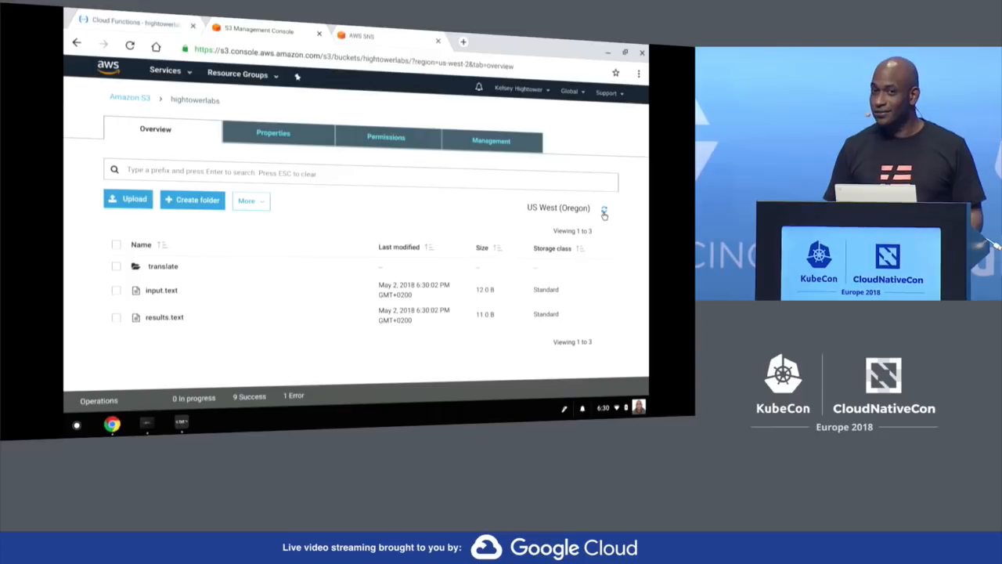